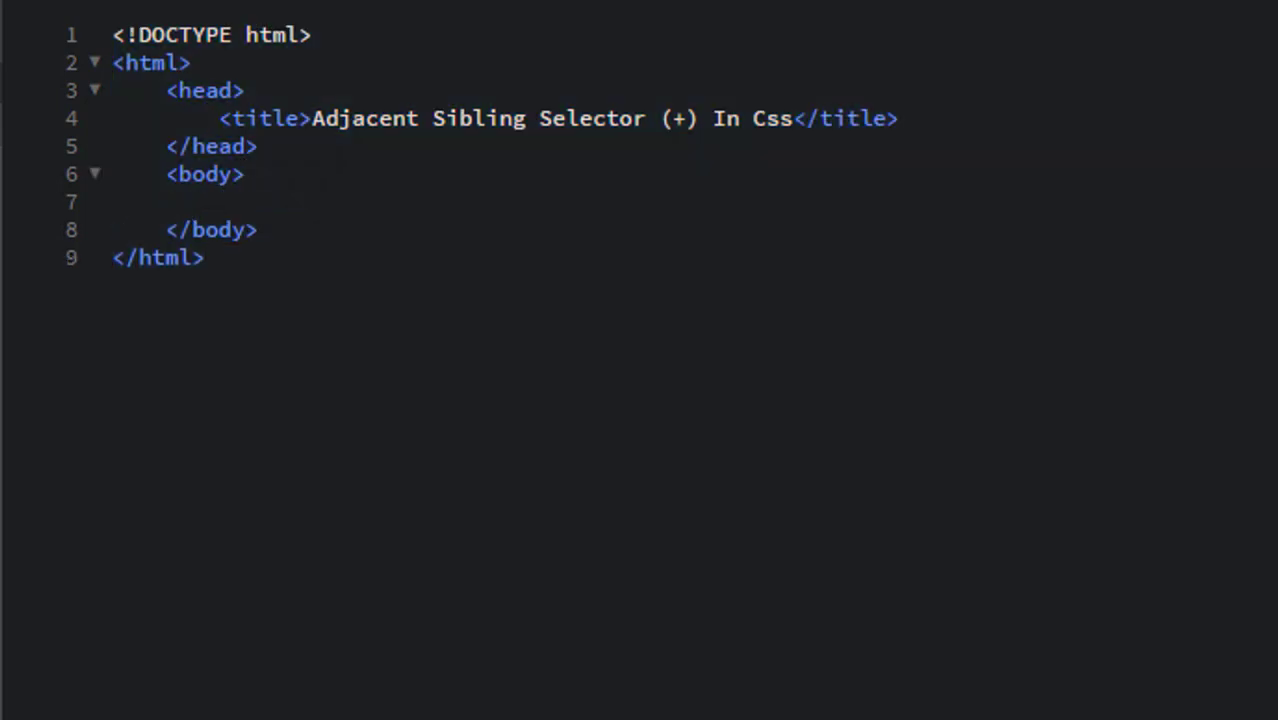
Step: Write a div in the body holding the 1st and 2nd paragraph elements
text(<d>)
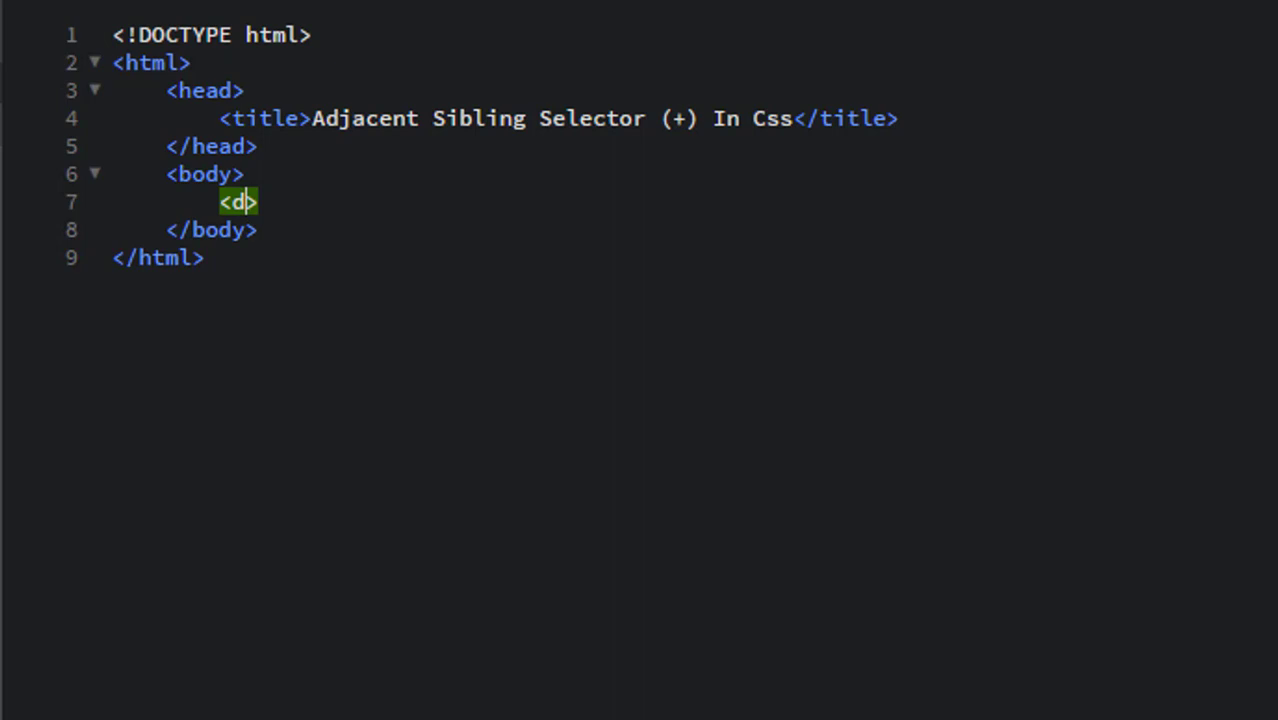
text(iv><)
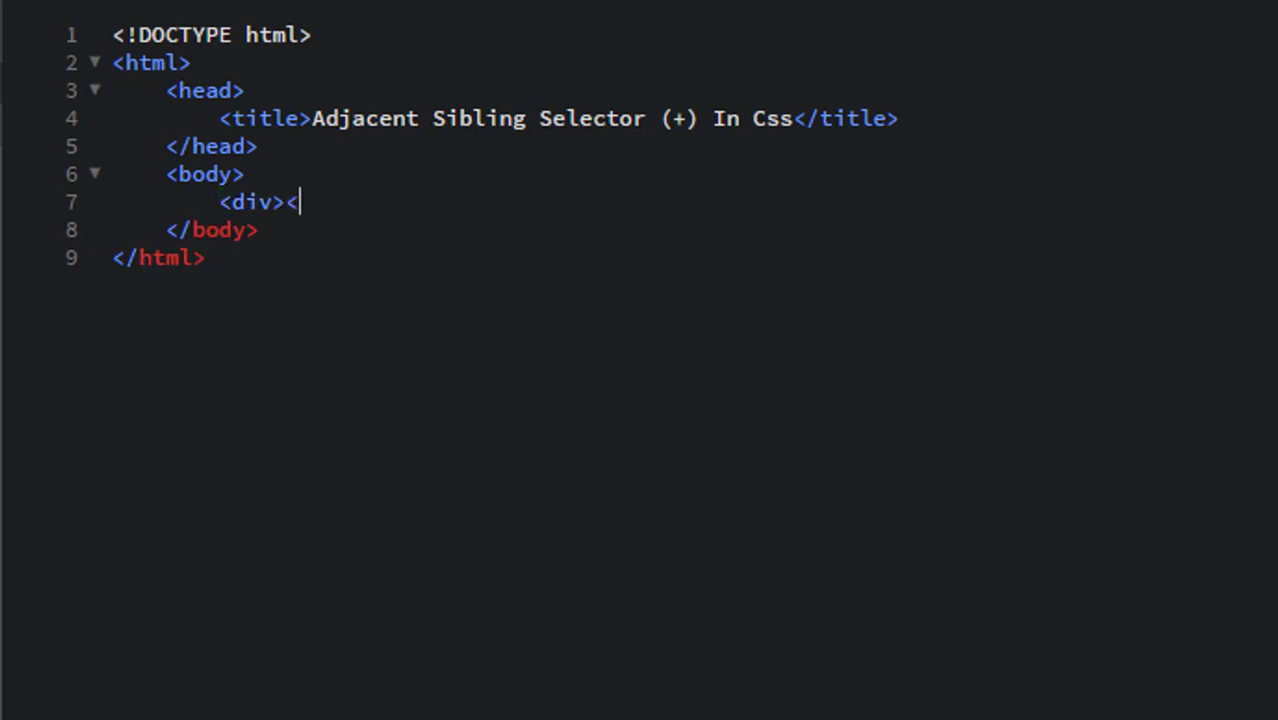
text(</div>)
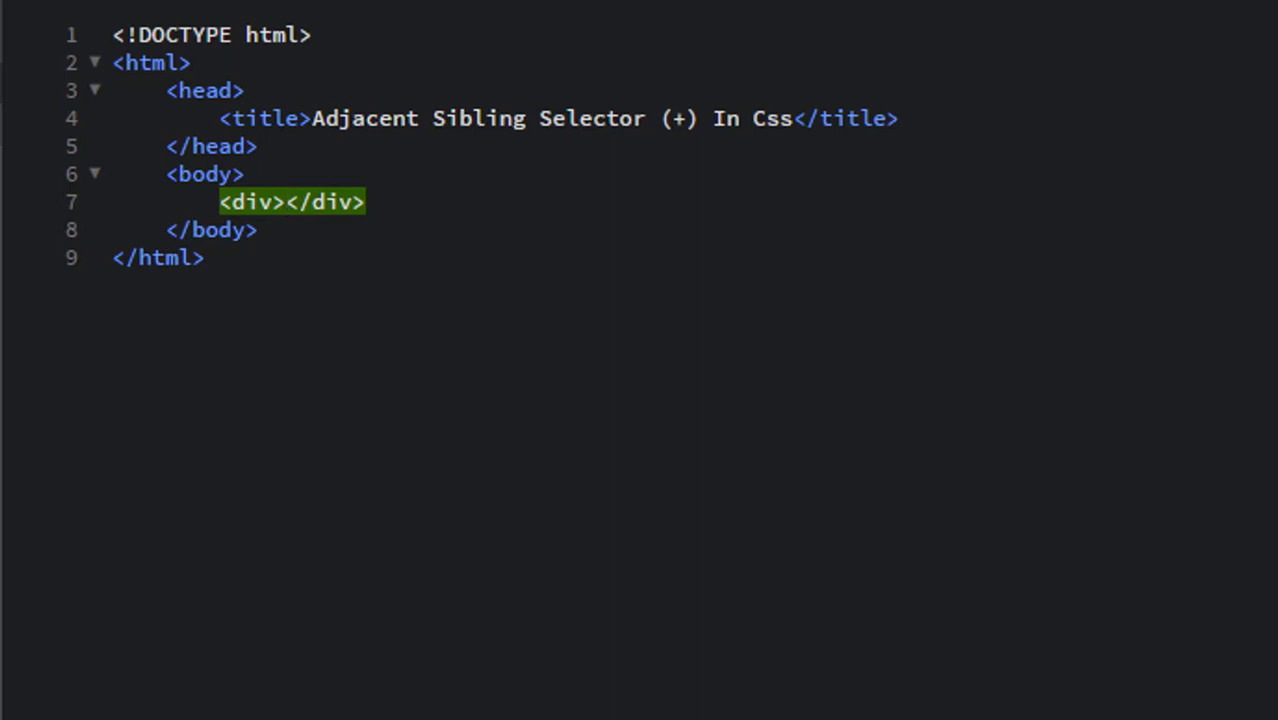
key(Enter)
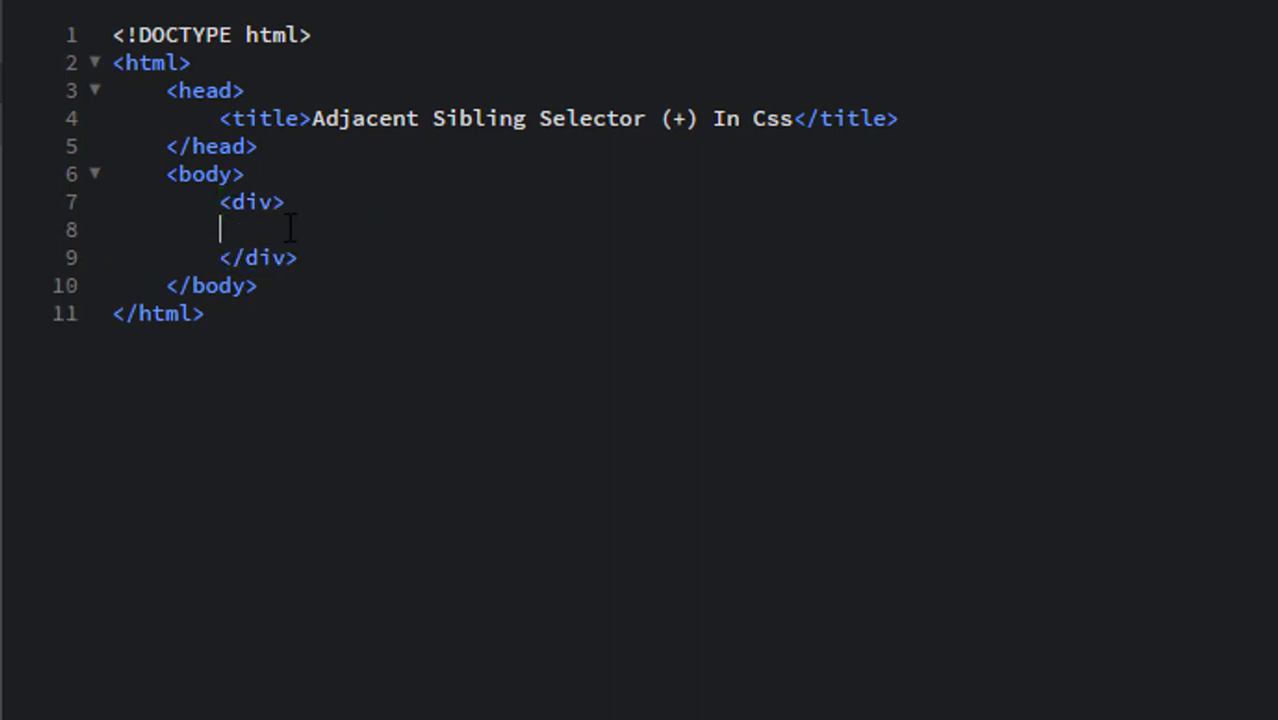
text(<p></p>)
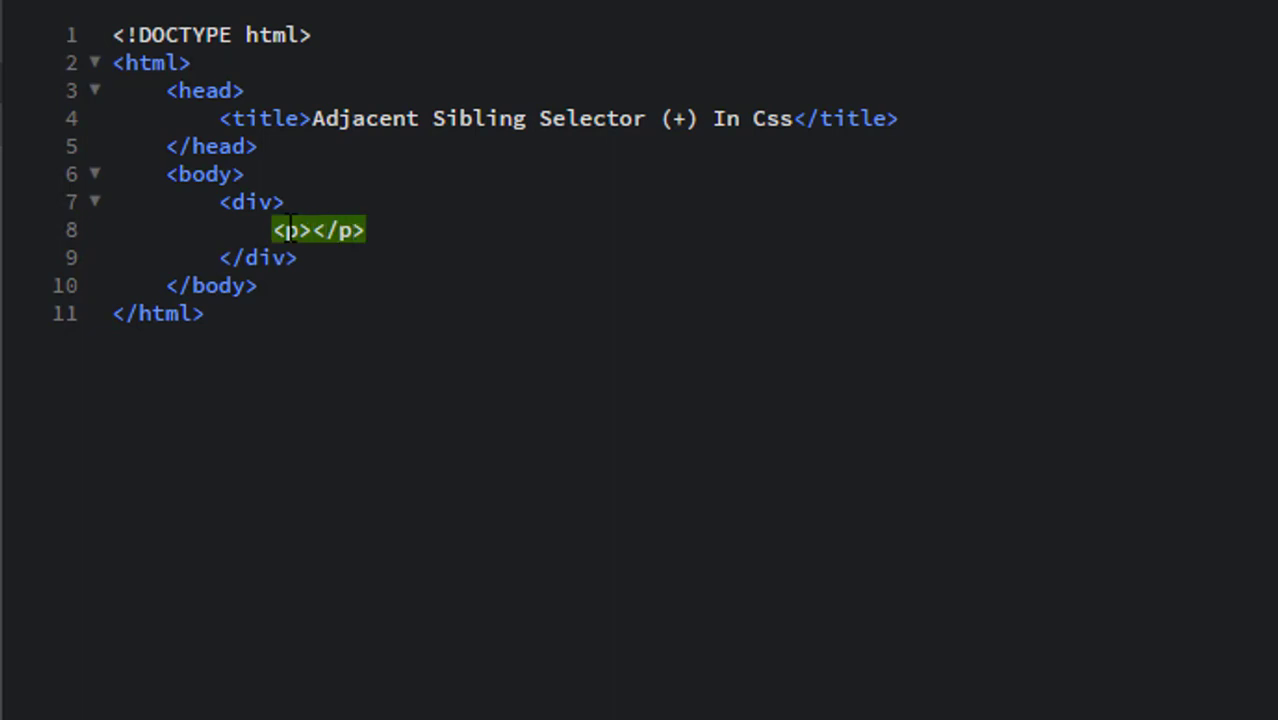
text(1st)
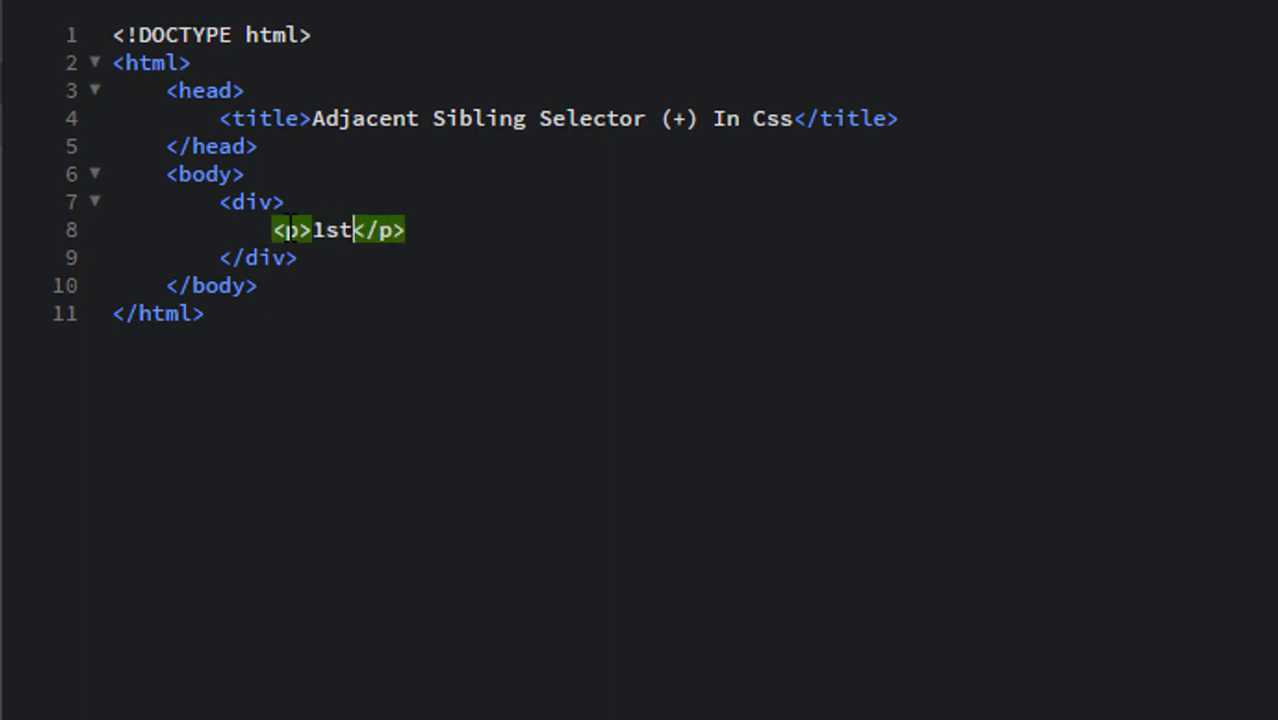
text(paragraph)
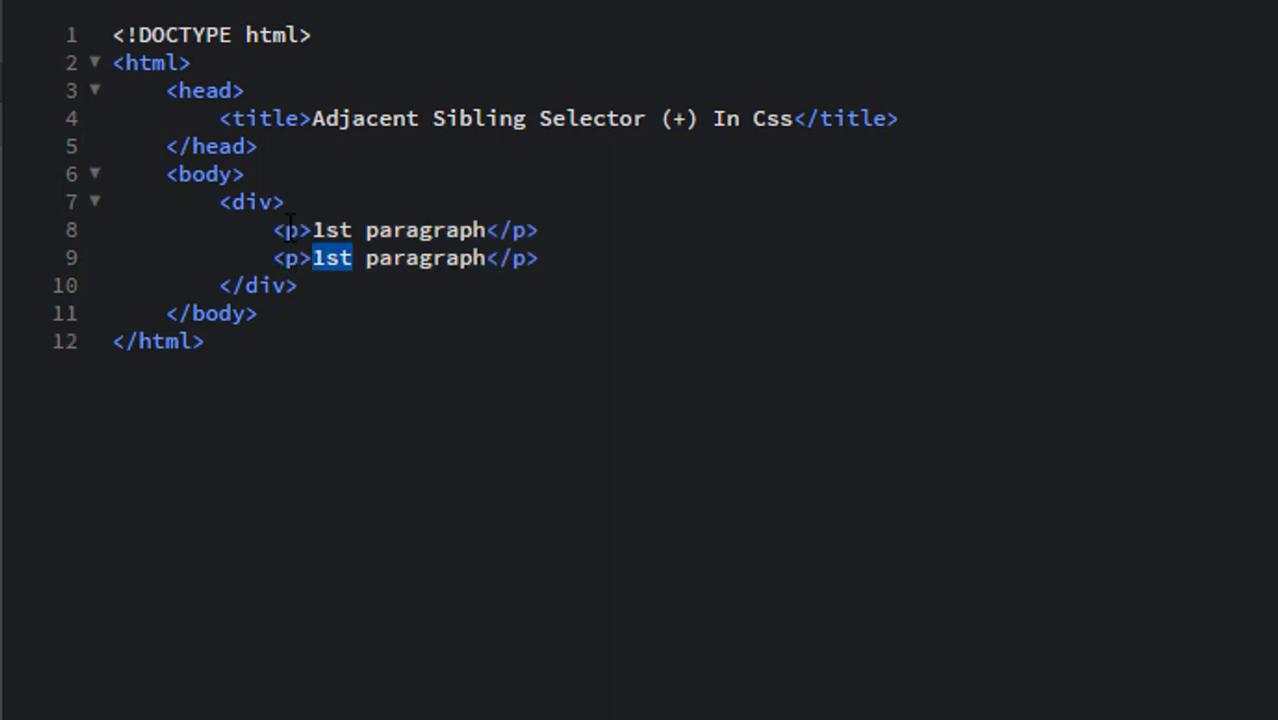
text(2nd)
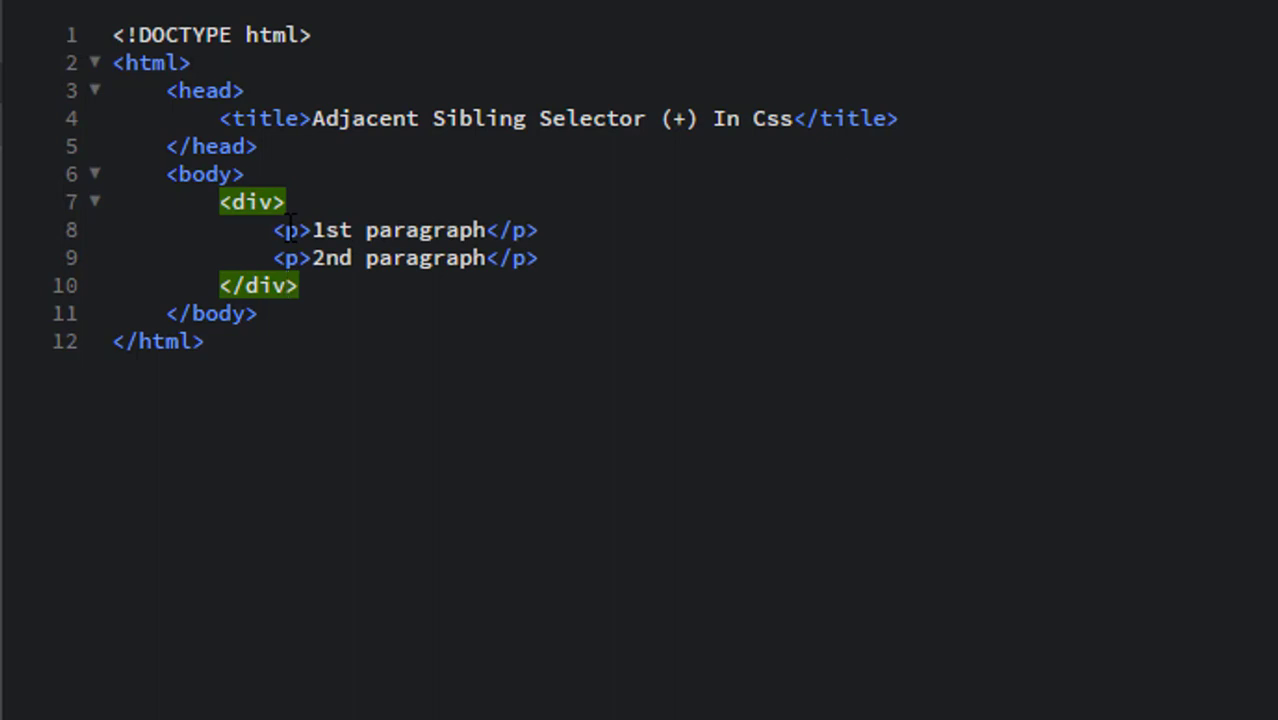
Step: Add 3rd and 4th paragraph elements after the closing div by pasting and renumbering copies
text(<p>1st paragraph</p>)
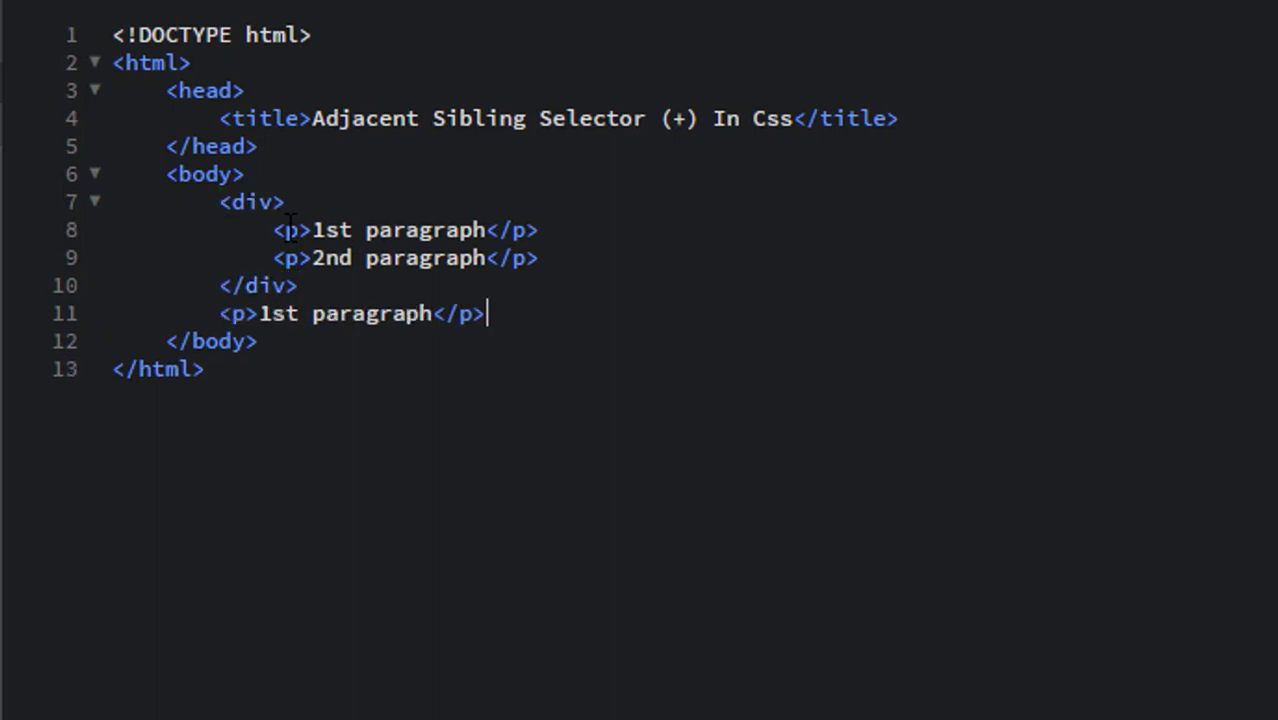
double_click(278, 312)
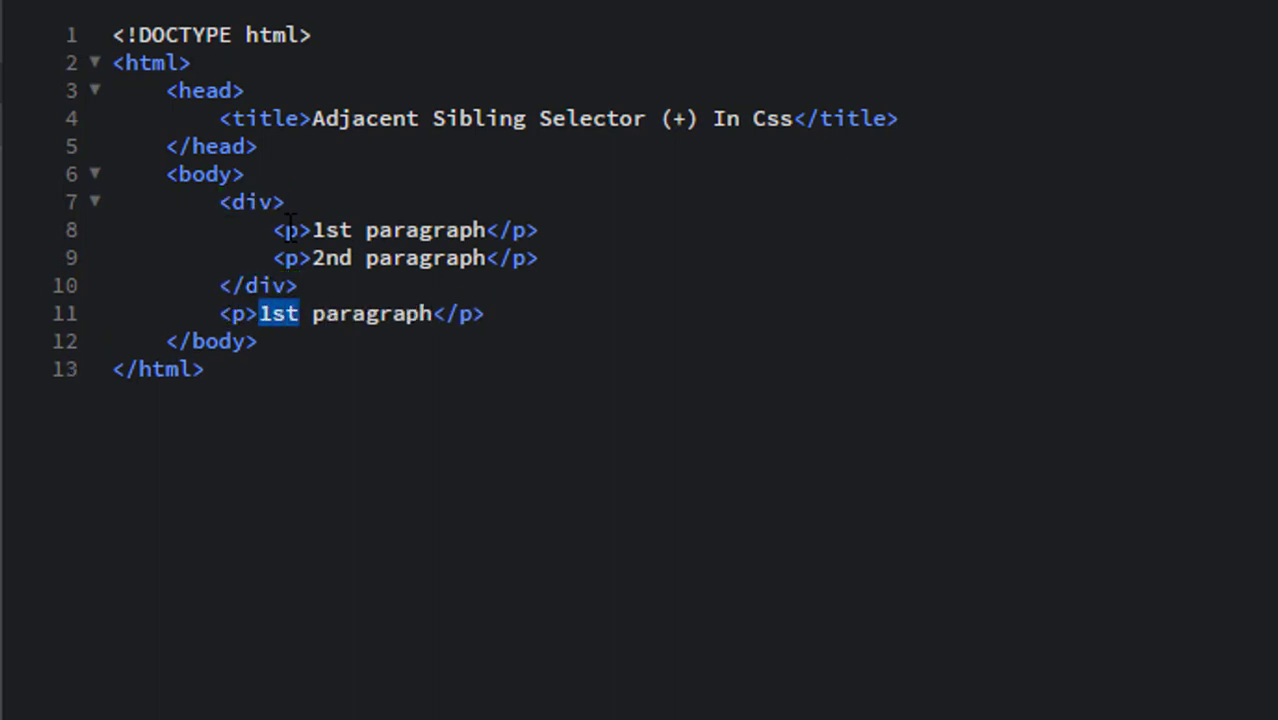
text(3rd)
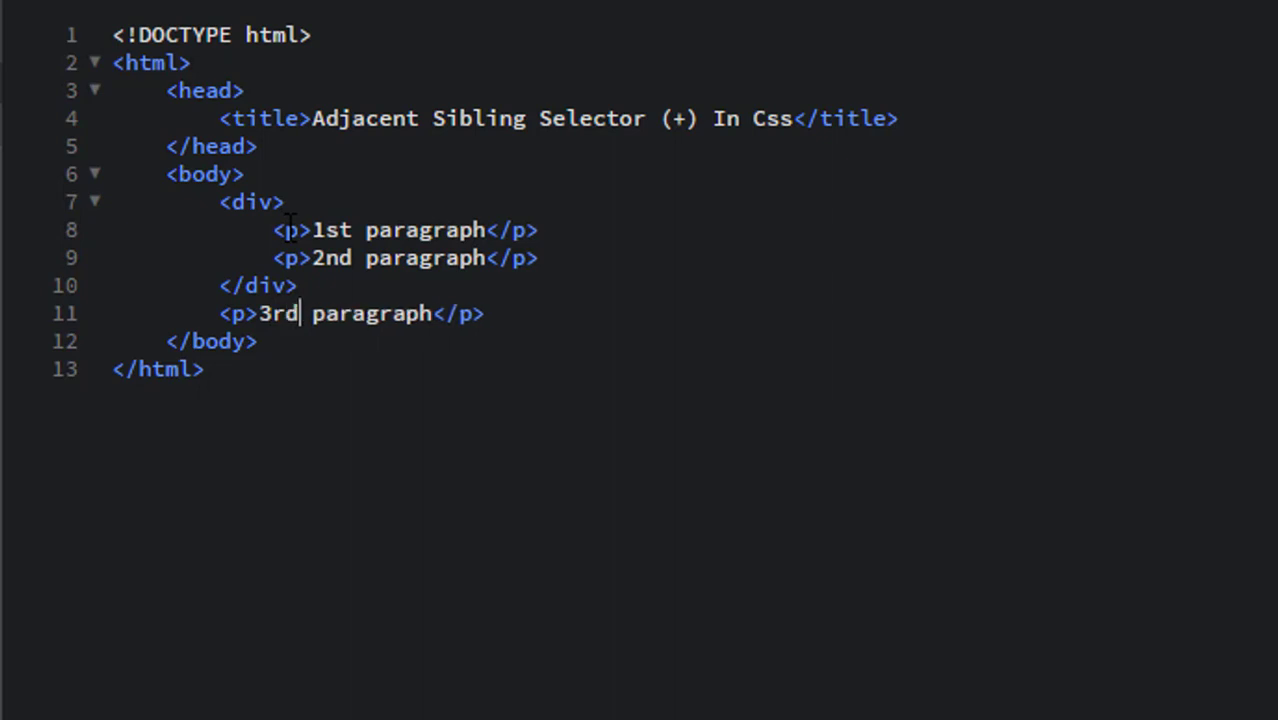
text(<p>1st paragraph</p>)
text(<p>4th paragraph</p>)
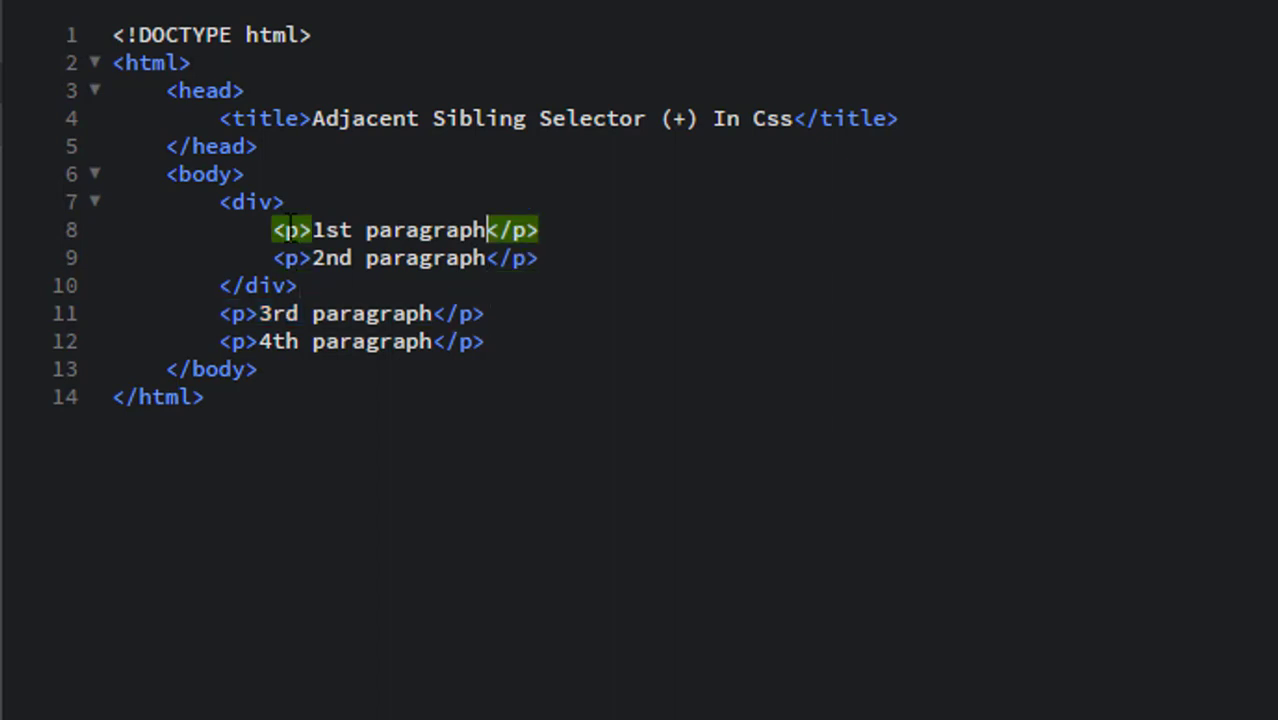
Step: Add a style block with a div + p rule setting color white and background-color green
text(<s>)
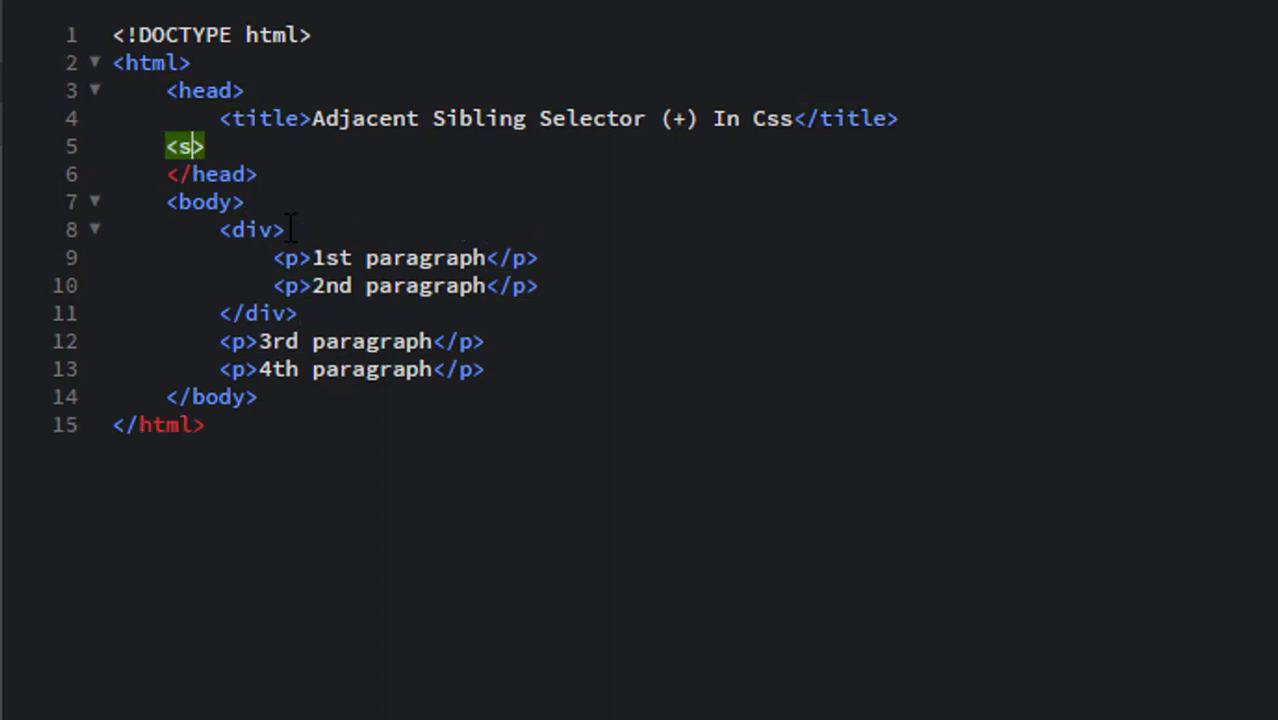
text(tyle>)
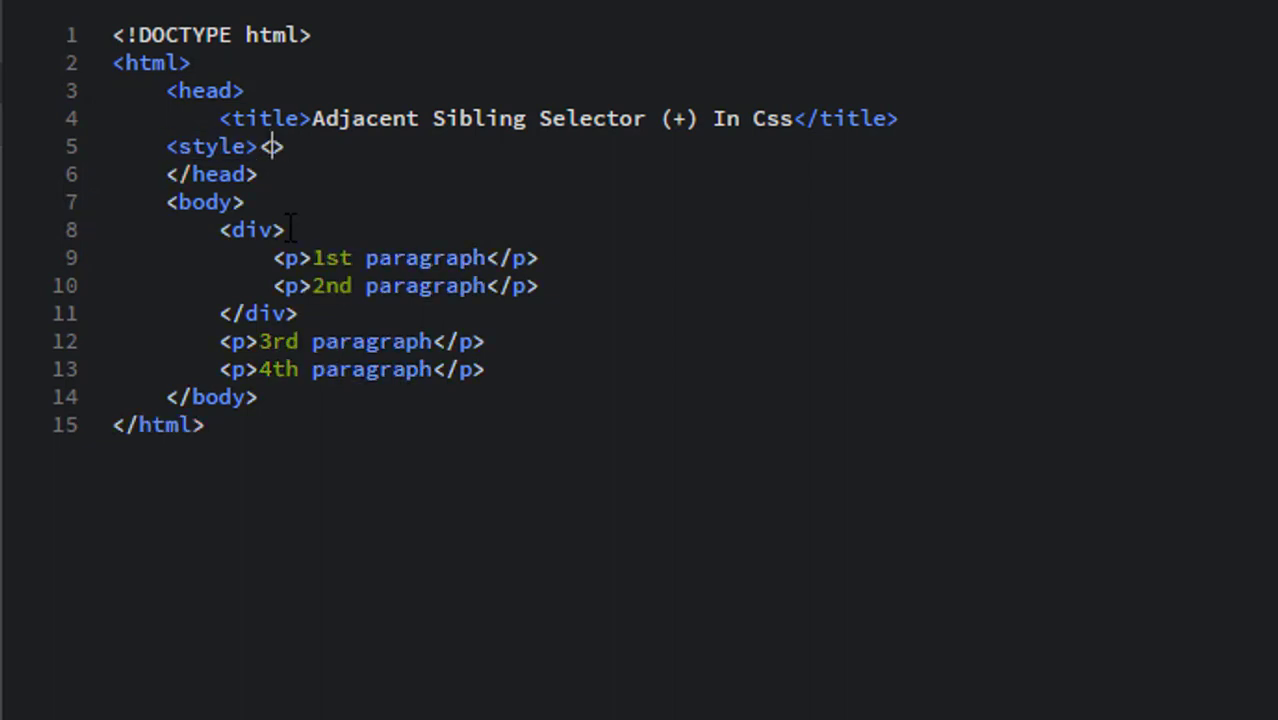
text(div +)
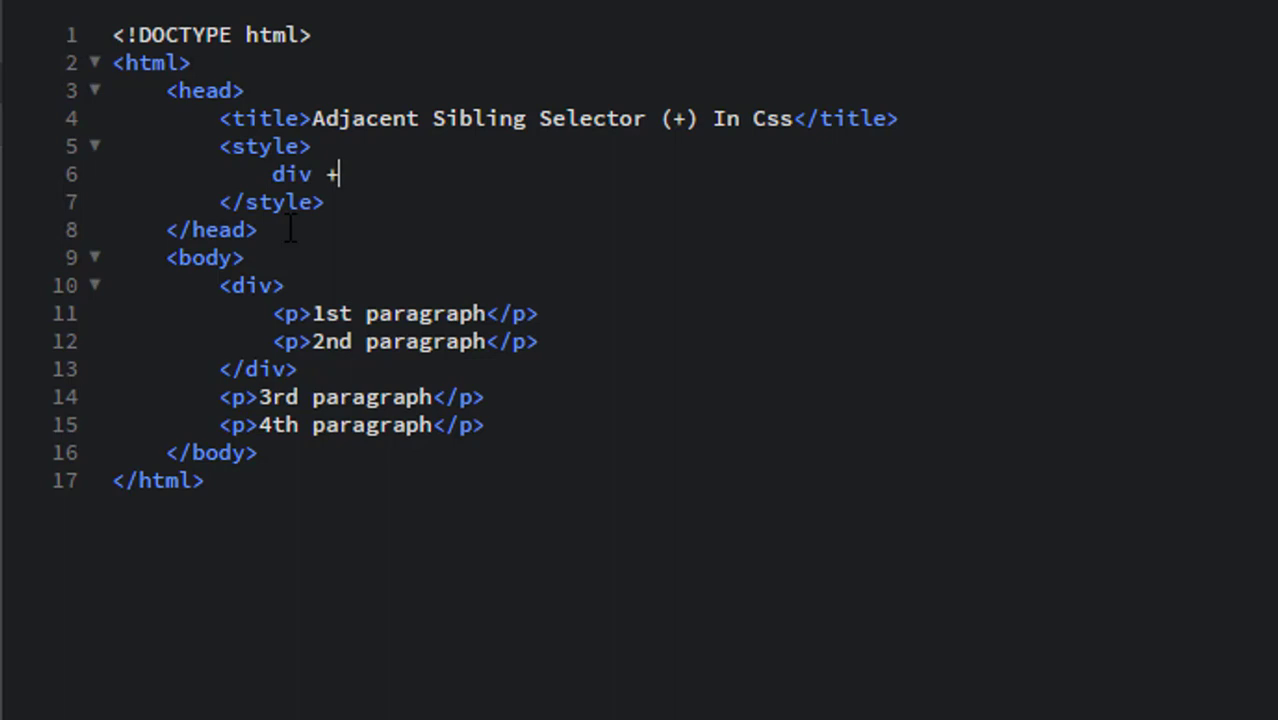
text(p)
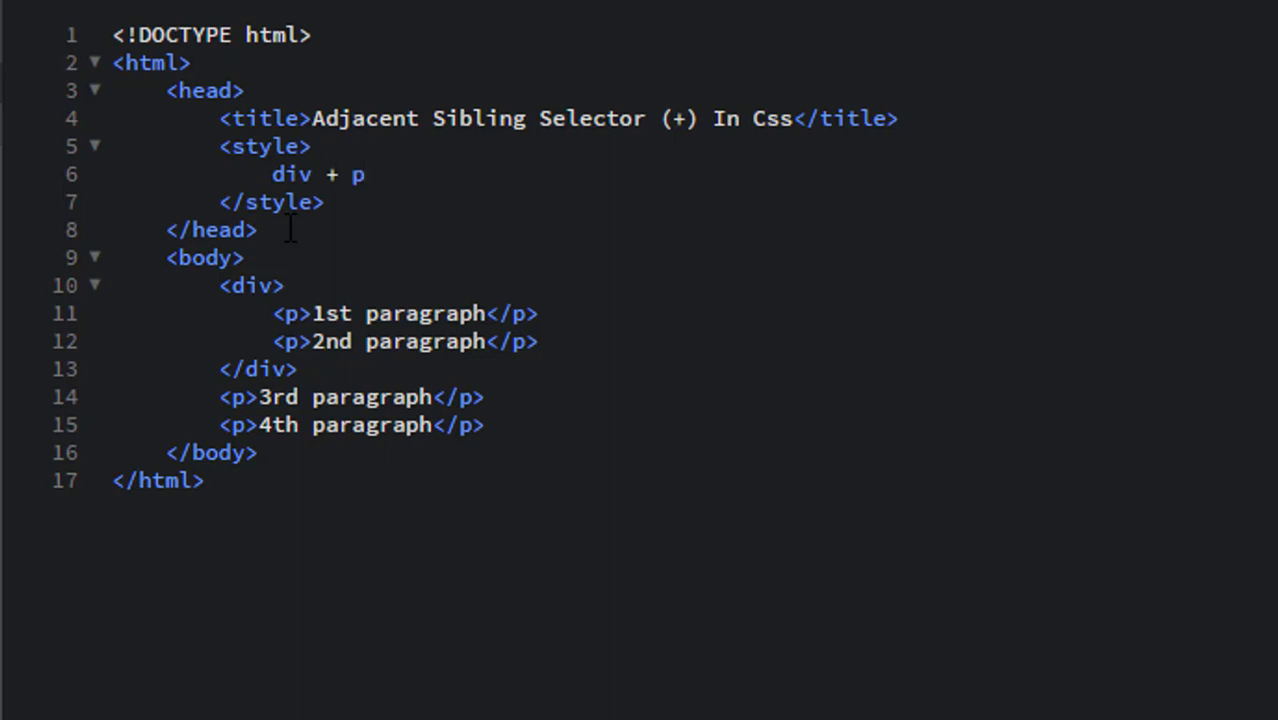
text({)
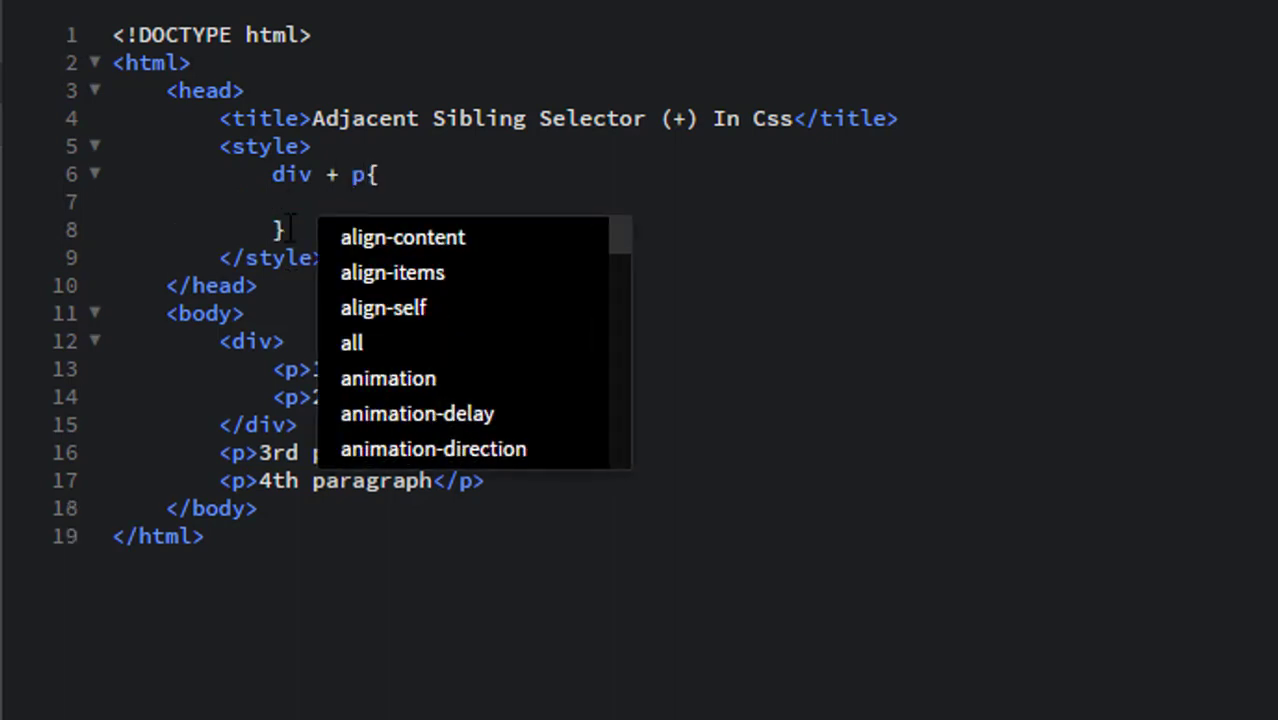
text(color:)
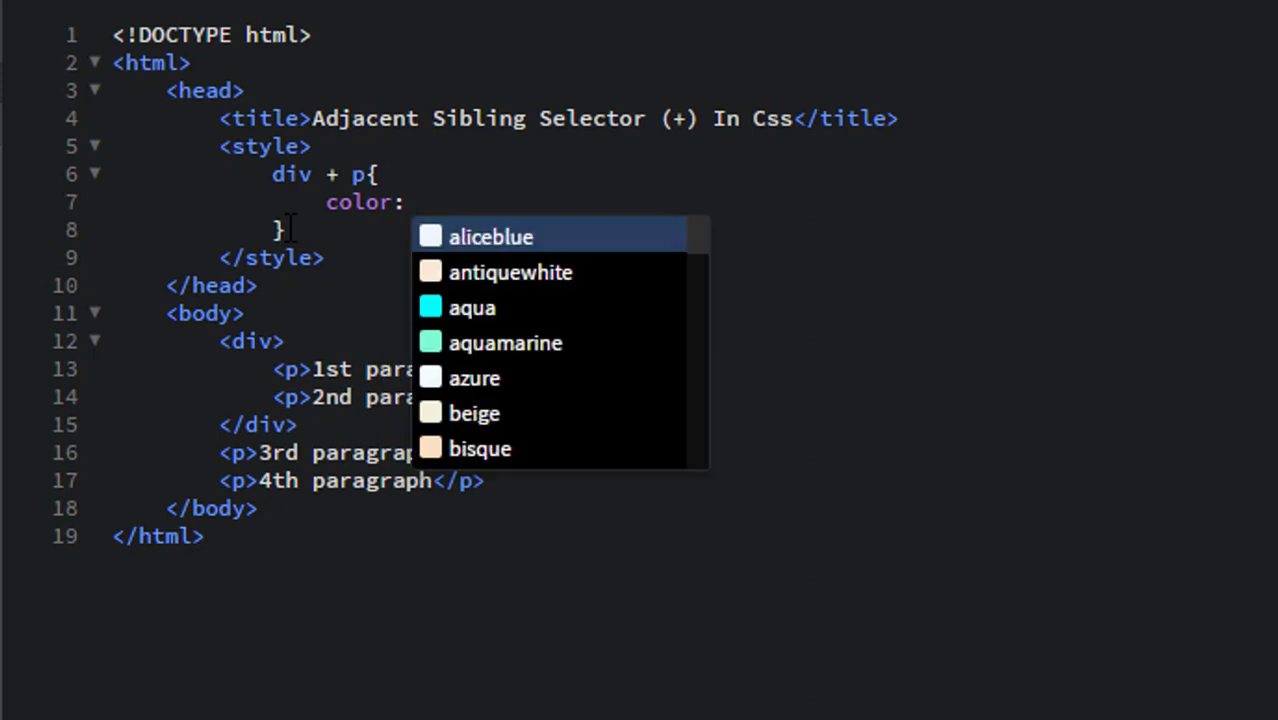
text(white)
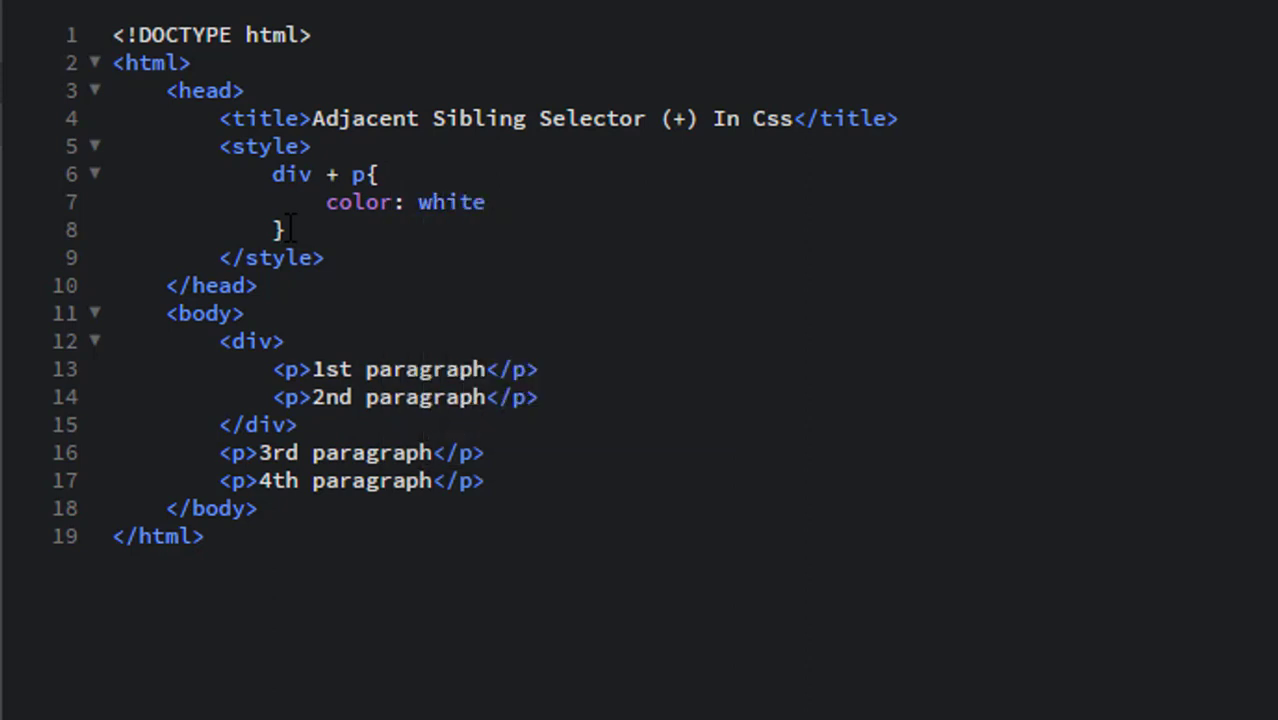
text(background-color: green)
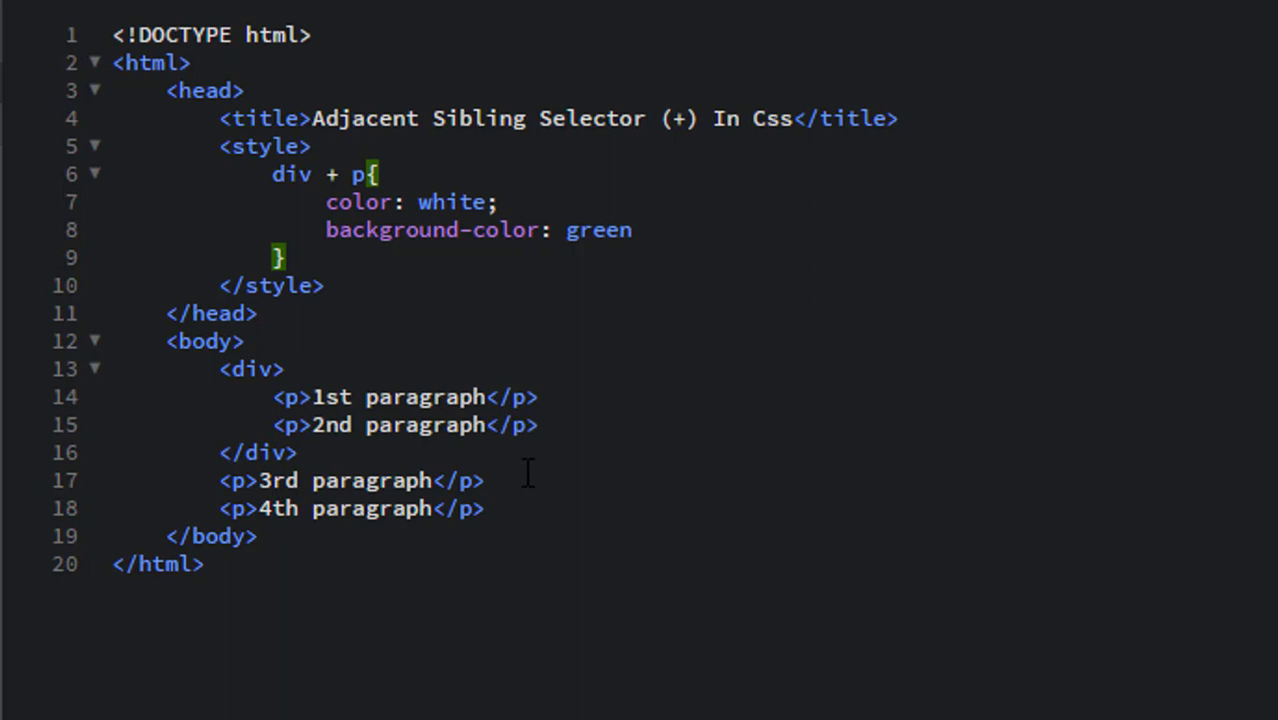
mouse_move(452, 366)
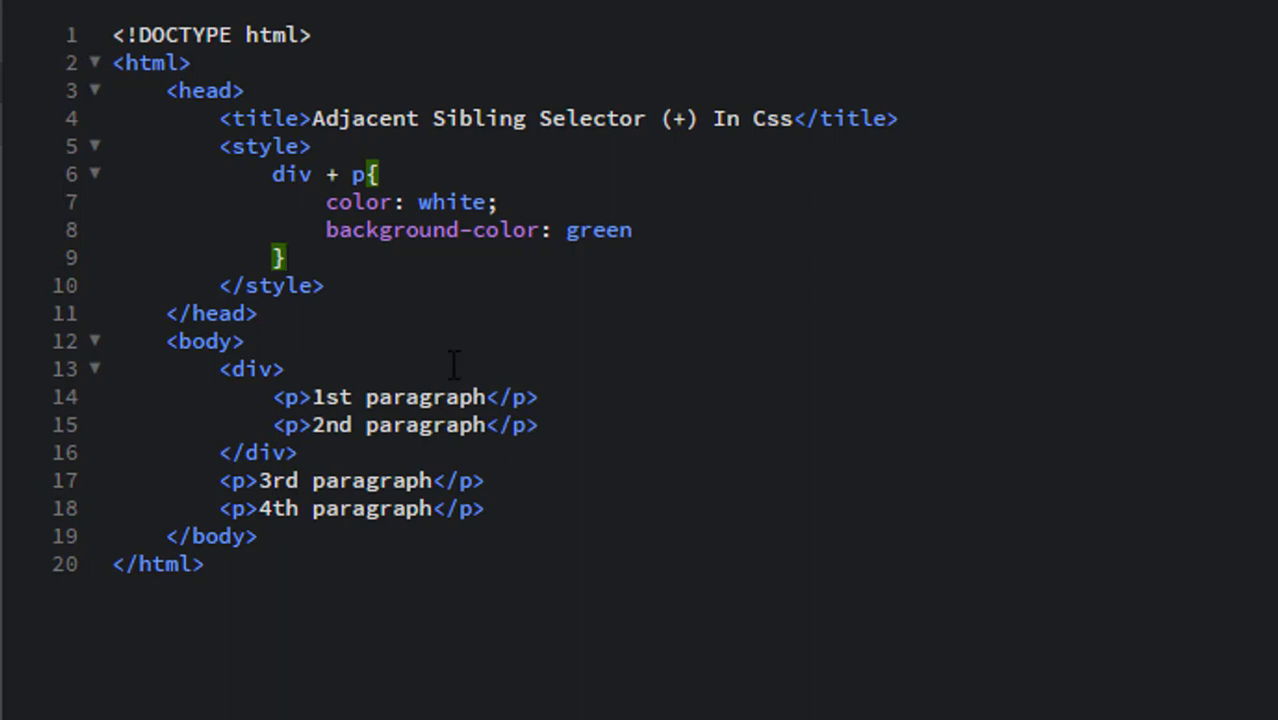
Step: Point out the 3rd paragraph line, then save the HTML file via File > Save
triple_click(344, 480)
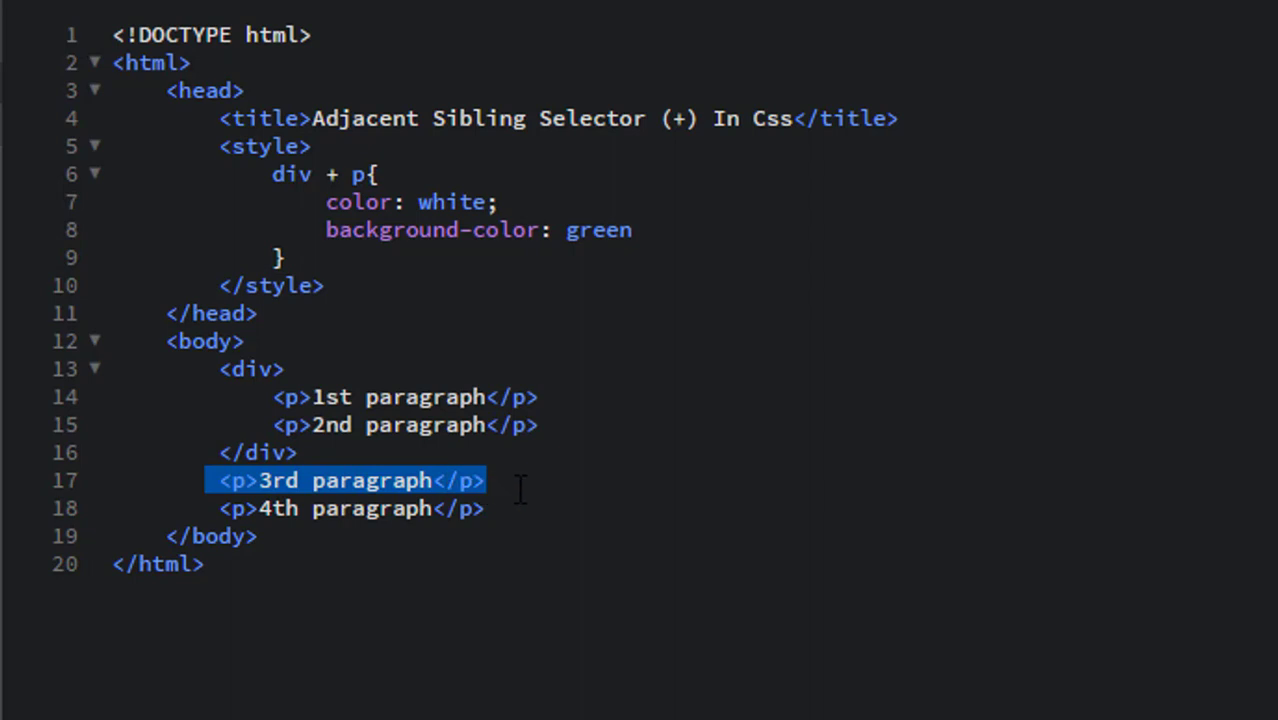
click(258, 452)
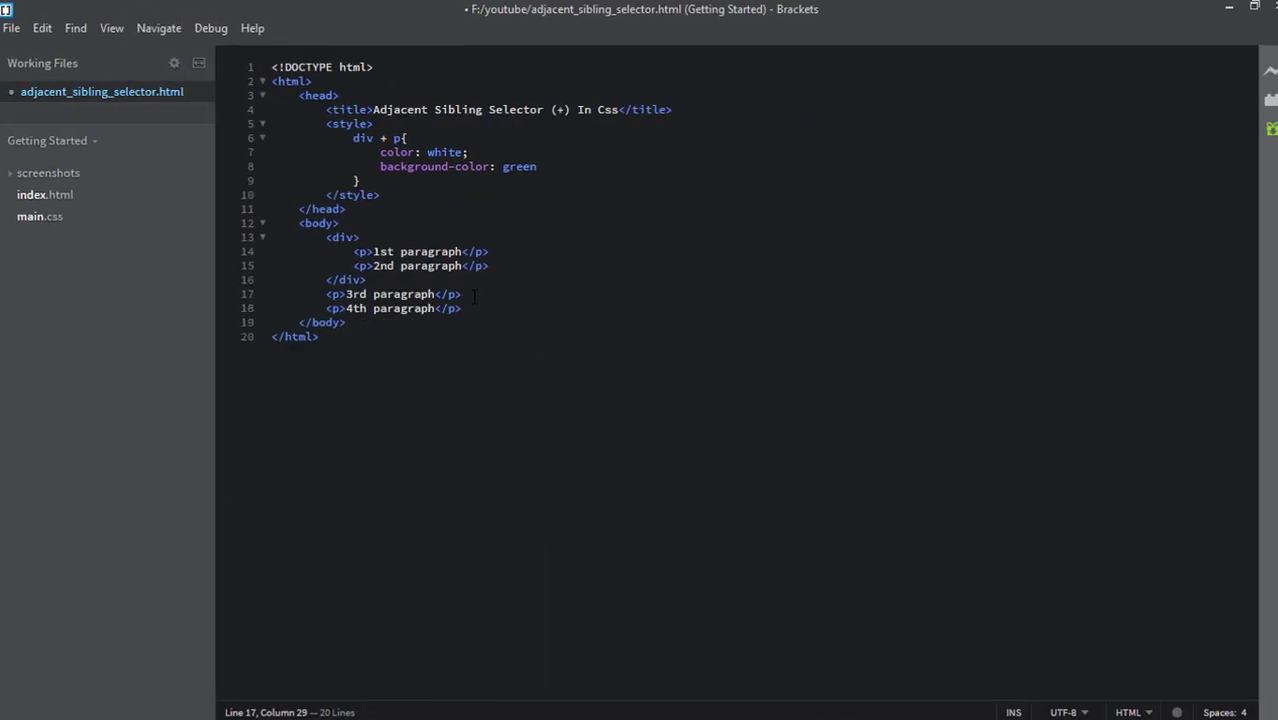
click(12, 28)
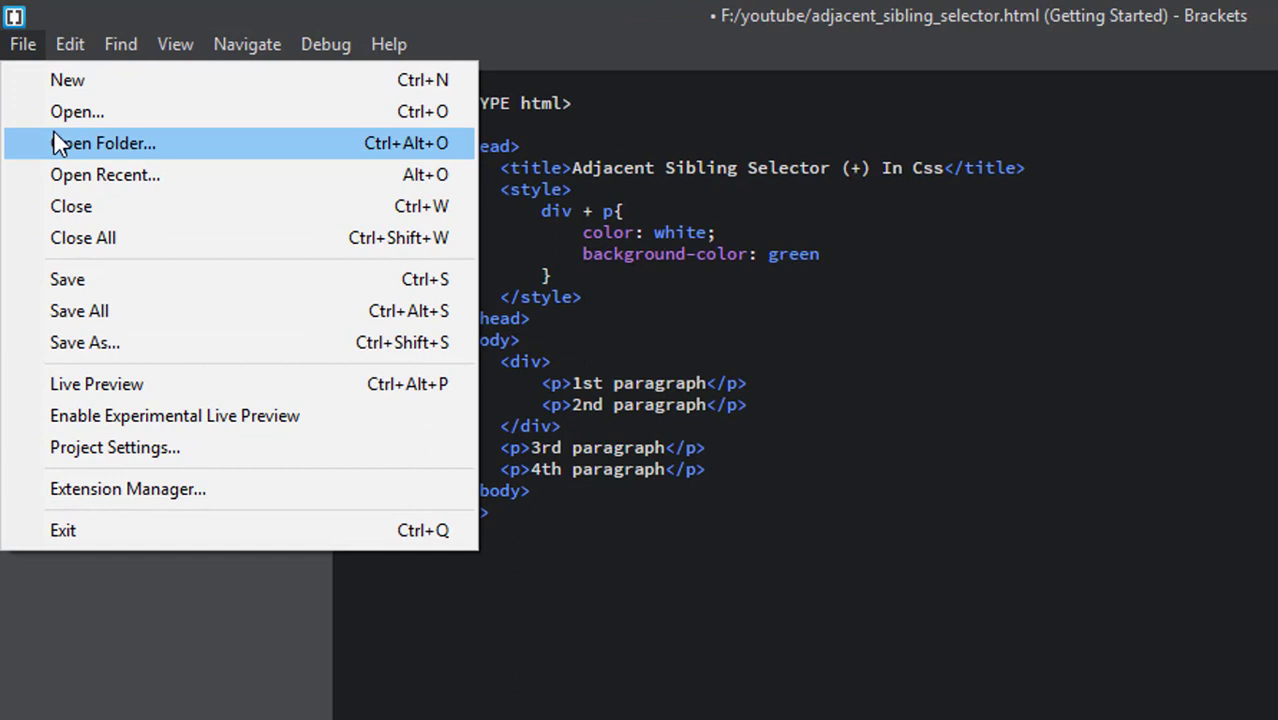
mouse_move(76, 280)
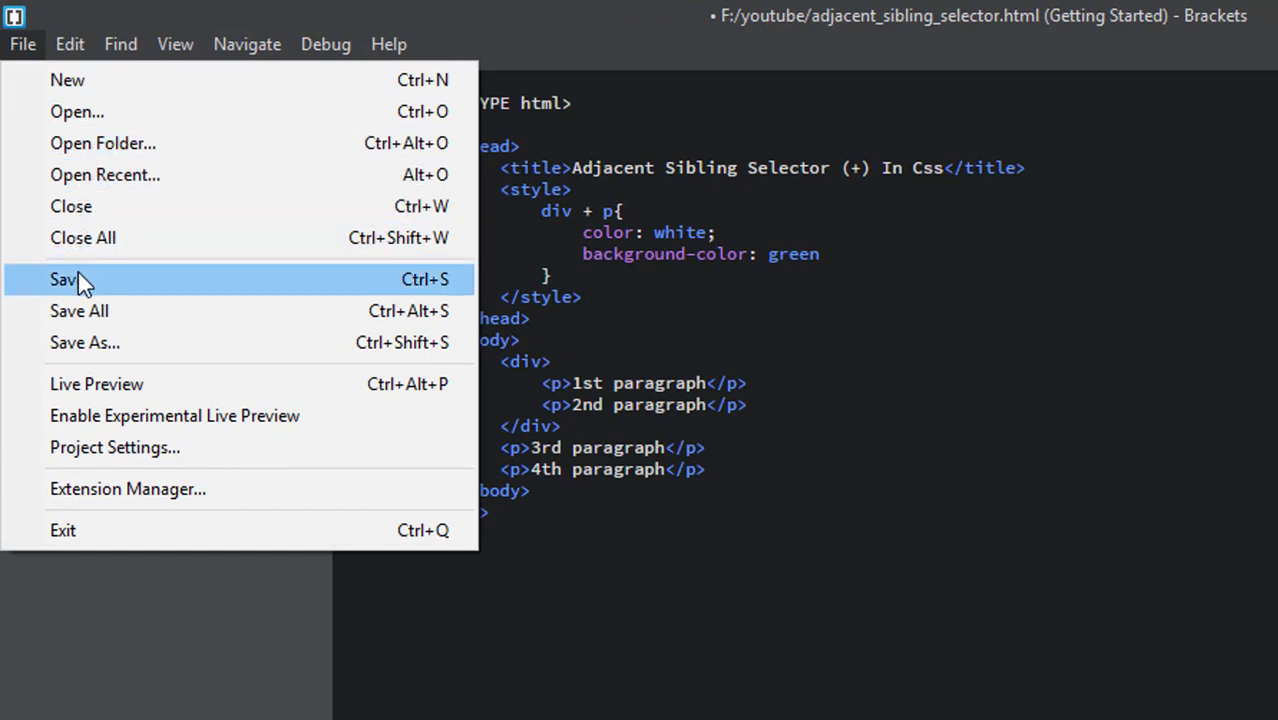
click(64, 280)
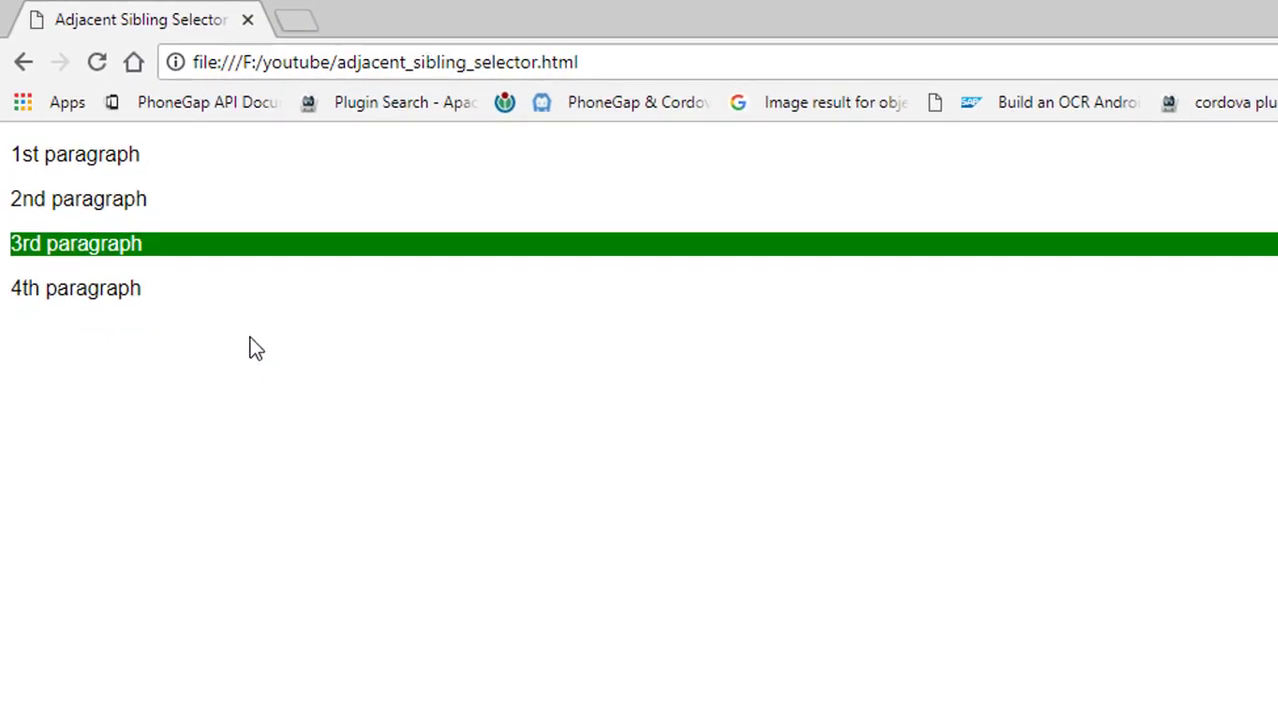
mouse_move(160, 252)
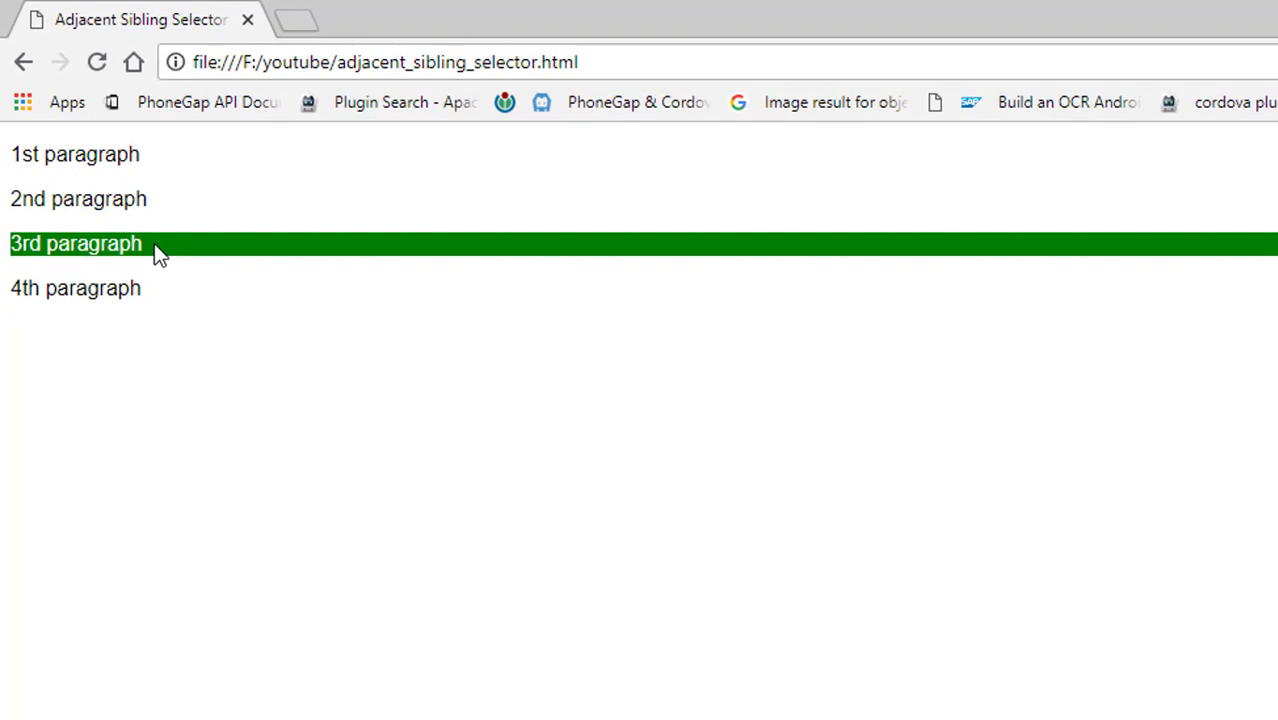
mouse_move(464, 370)
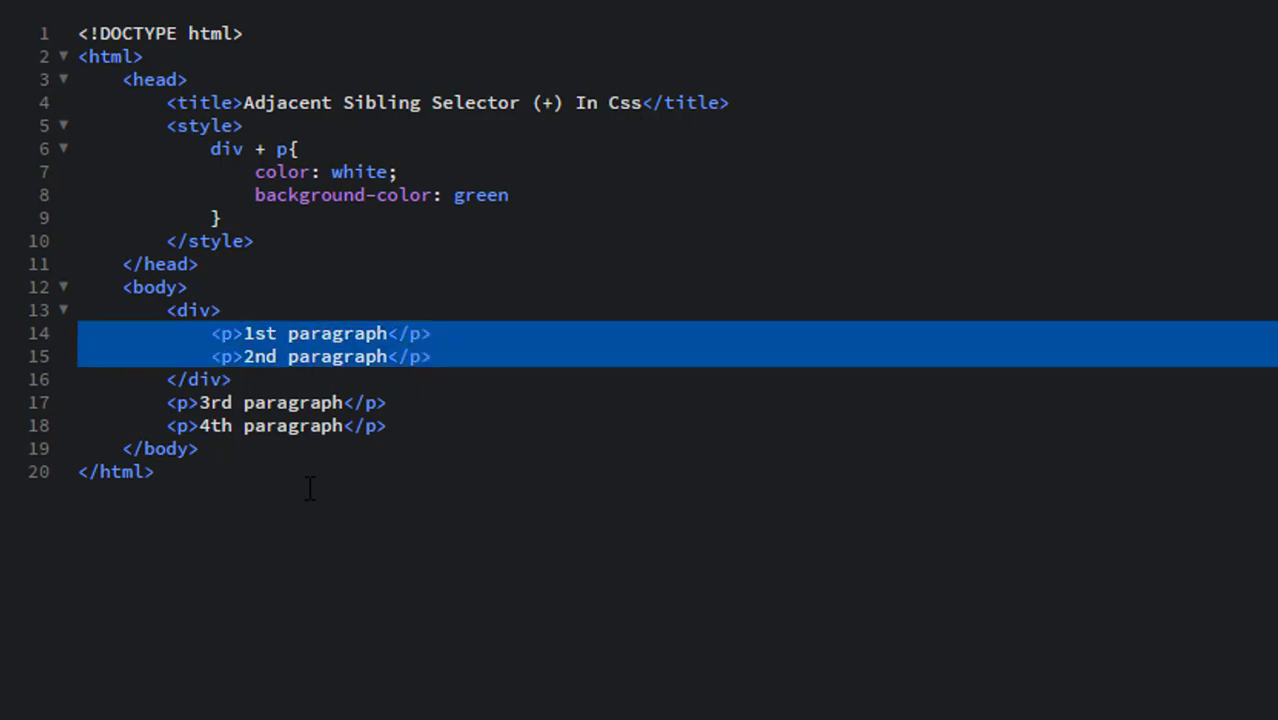
Step: Remove the div wrapper around the first two paragraphs and change the selector from div + p to p + p
click(308, 488)
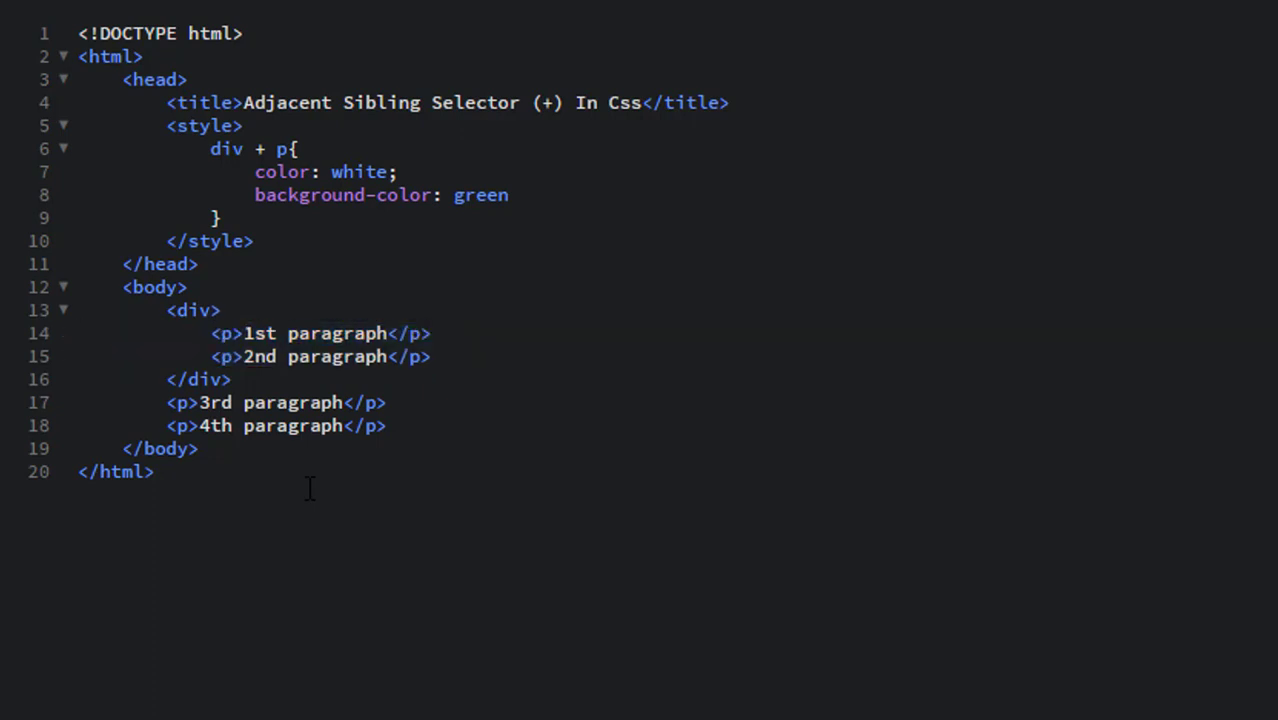
click(192, 310)
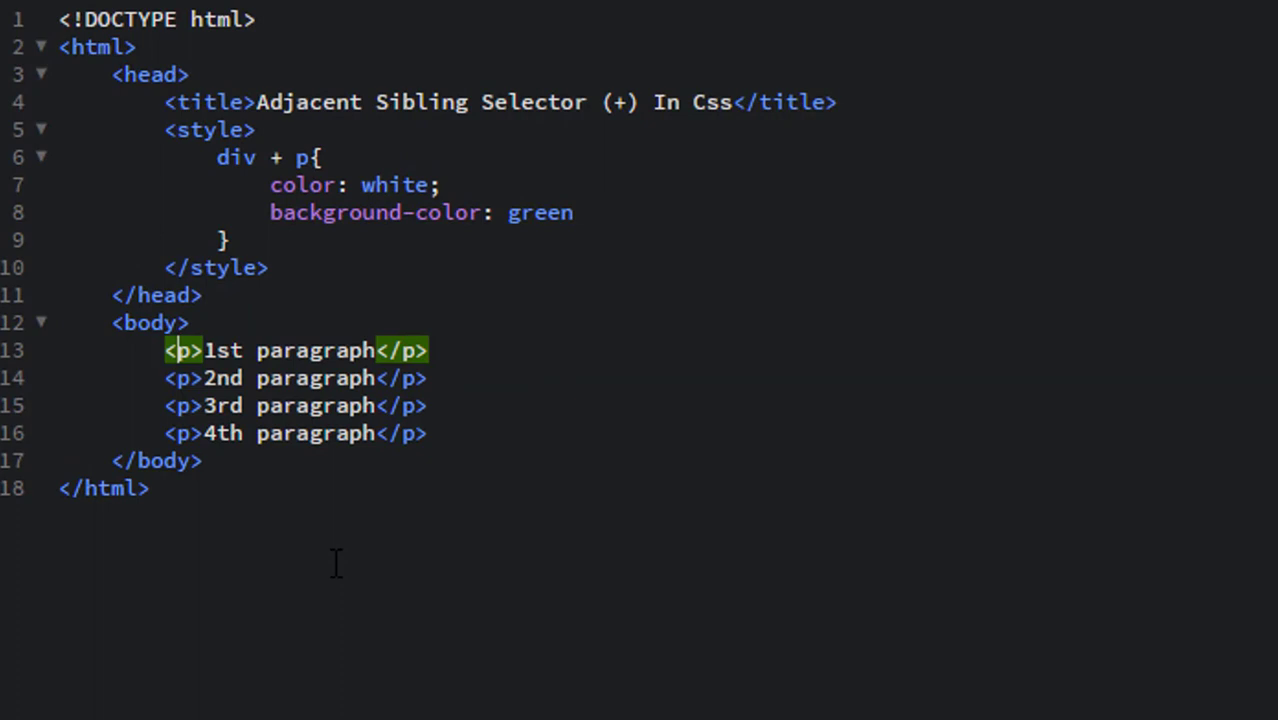
drag(164, 350, 432, 432)
text(p)
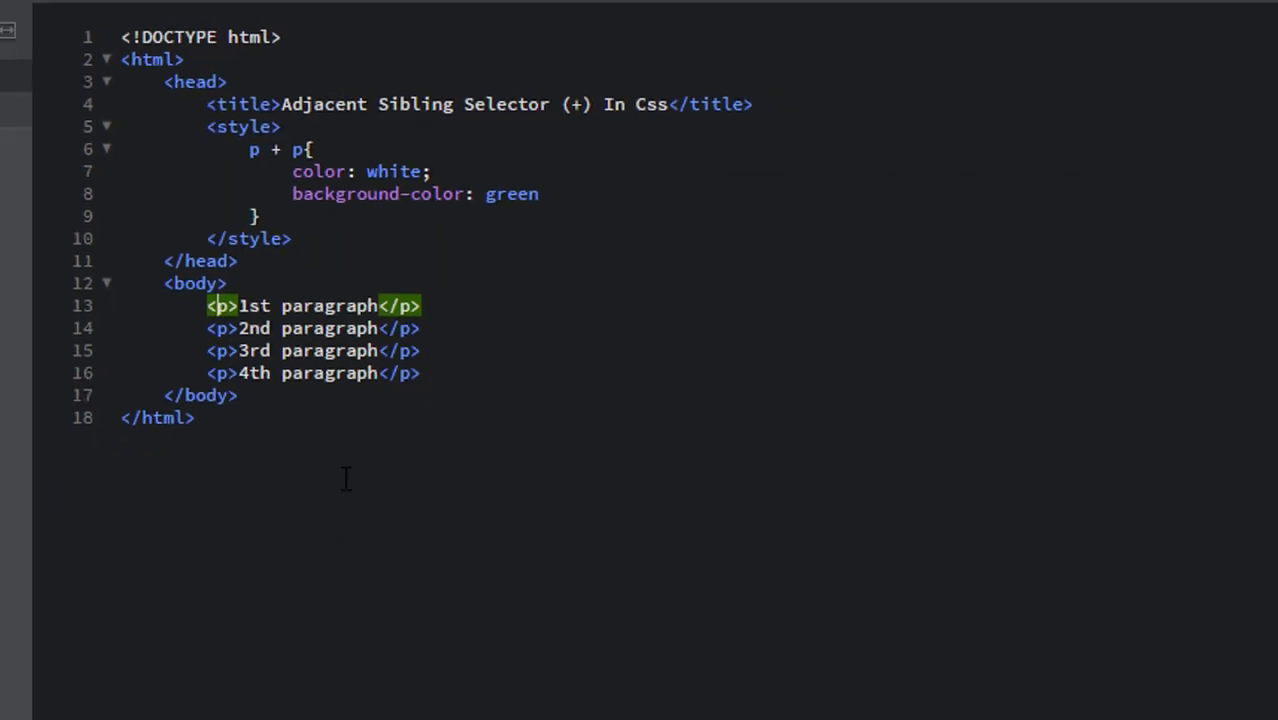
click(16, 28)
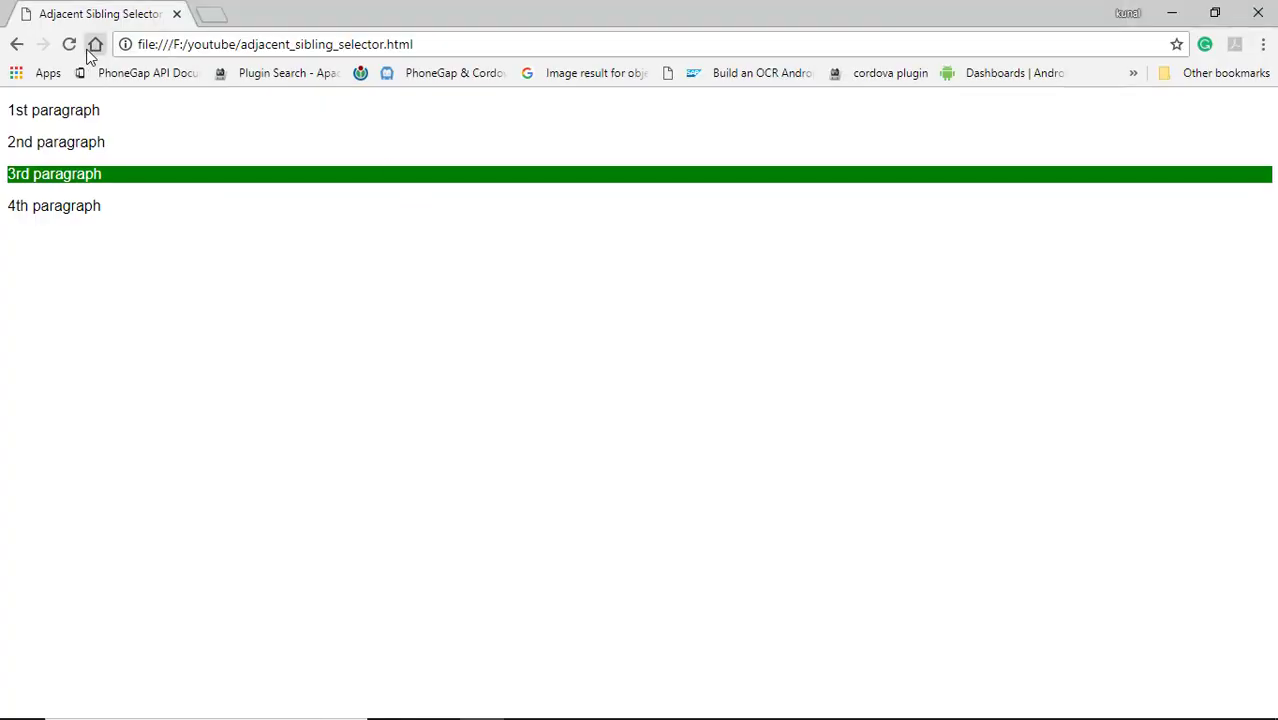
mouse_move(68, 44)
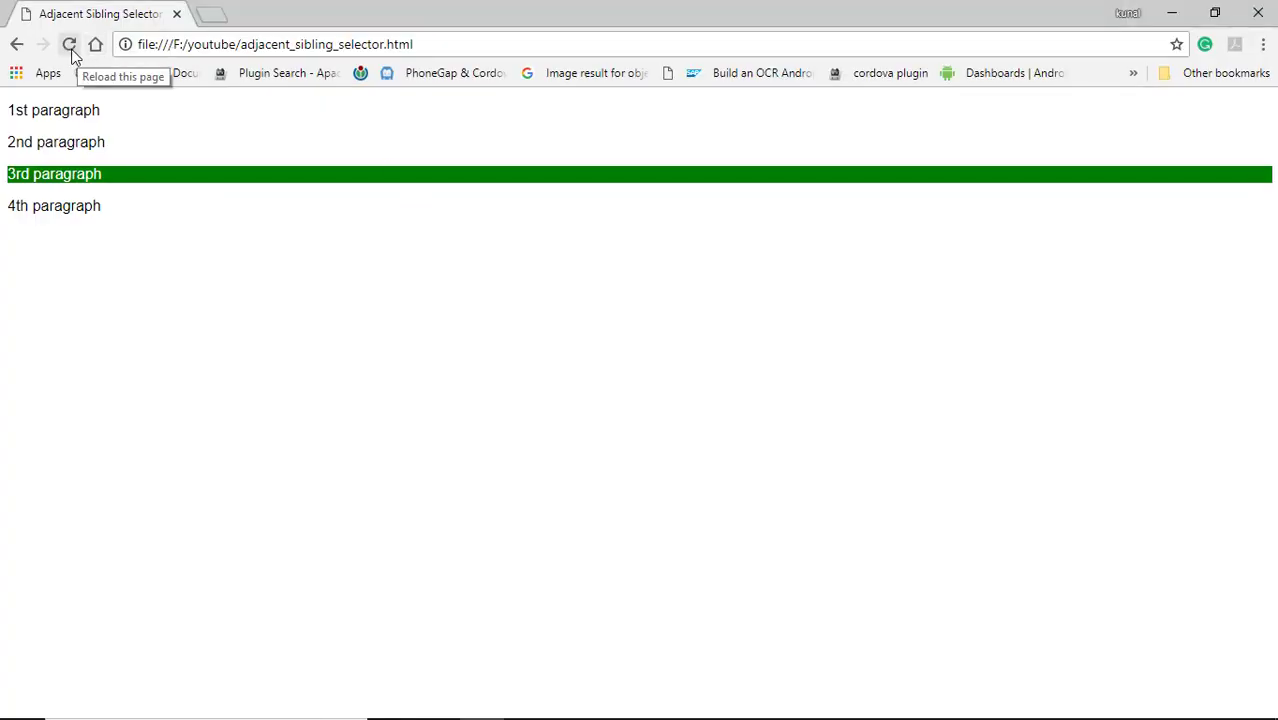
Step: Reload the Chrome page so the 2nd, 3rd and 4th paragraphs turn white on green
click(68, 44)
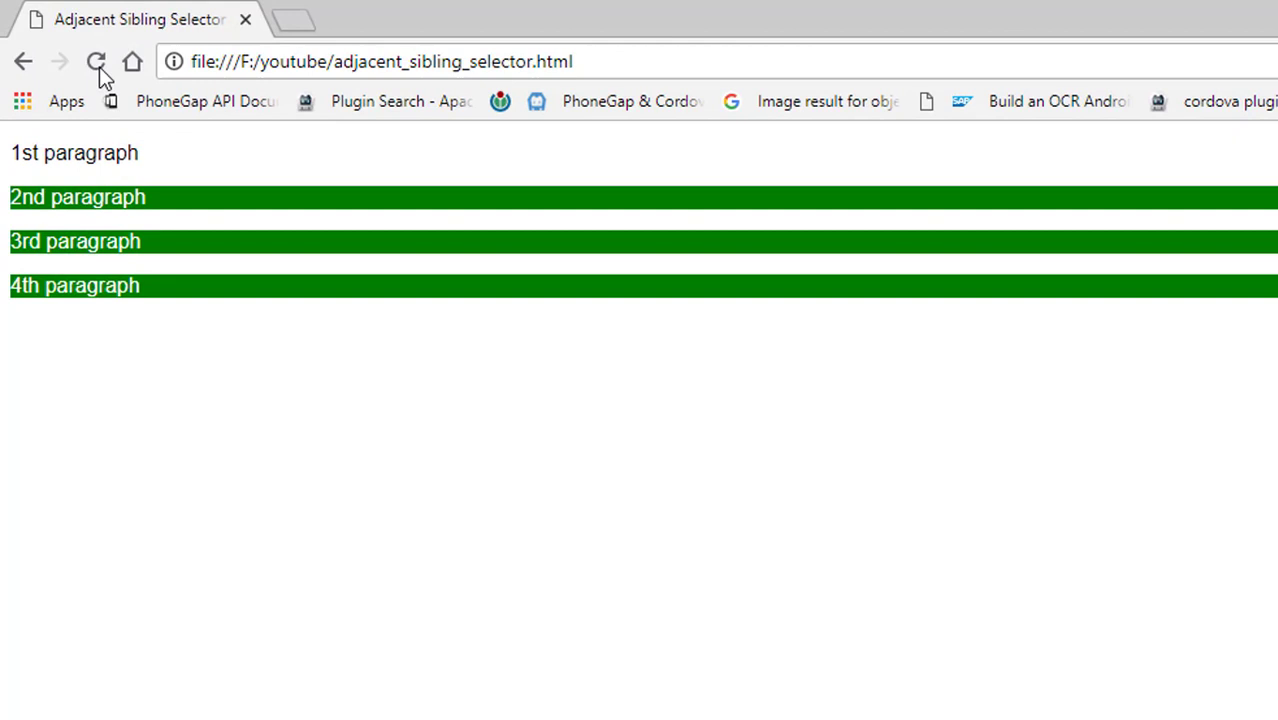
click(96, 60)
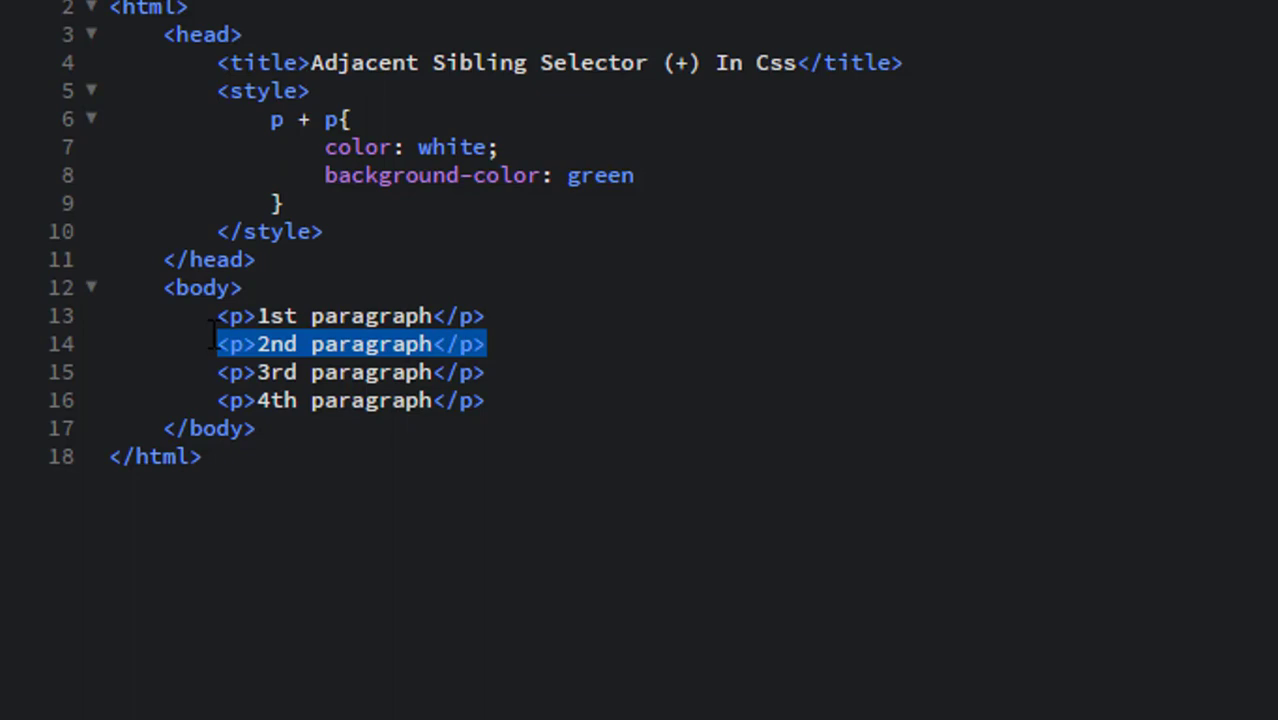
click(350, 370)
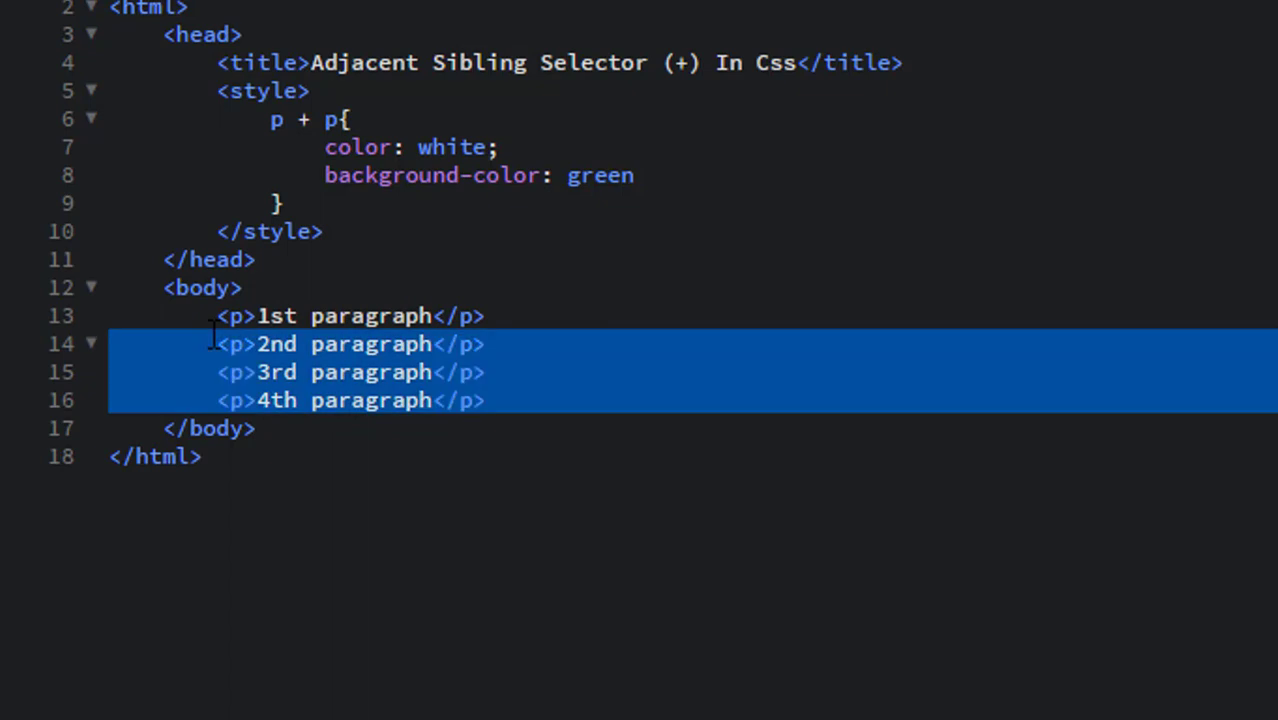
click(570, 556)
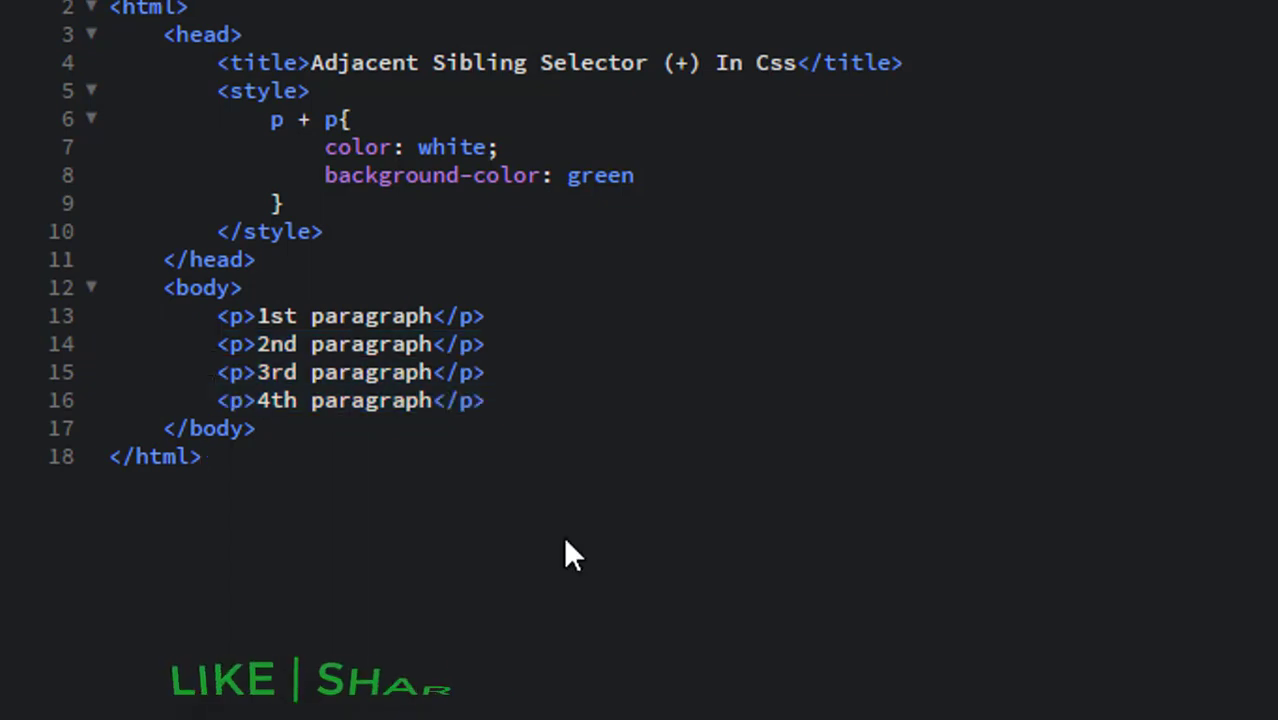